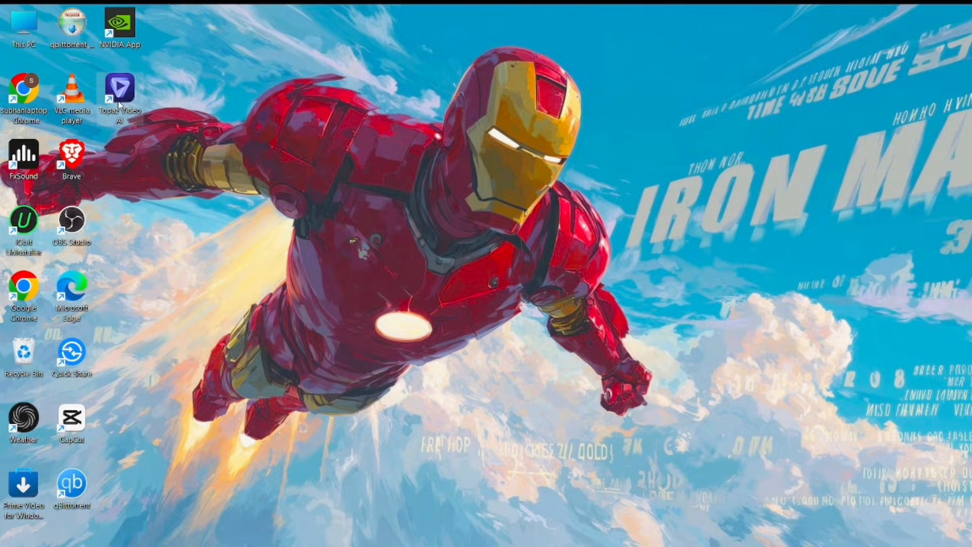
Step: Launch Topaz Video AI from its desktop icon
{"action": "double_click", "coordinate": [120, 93]}
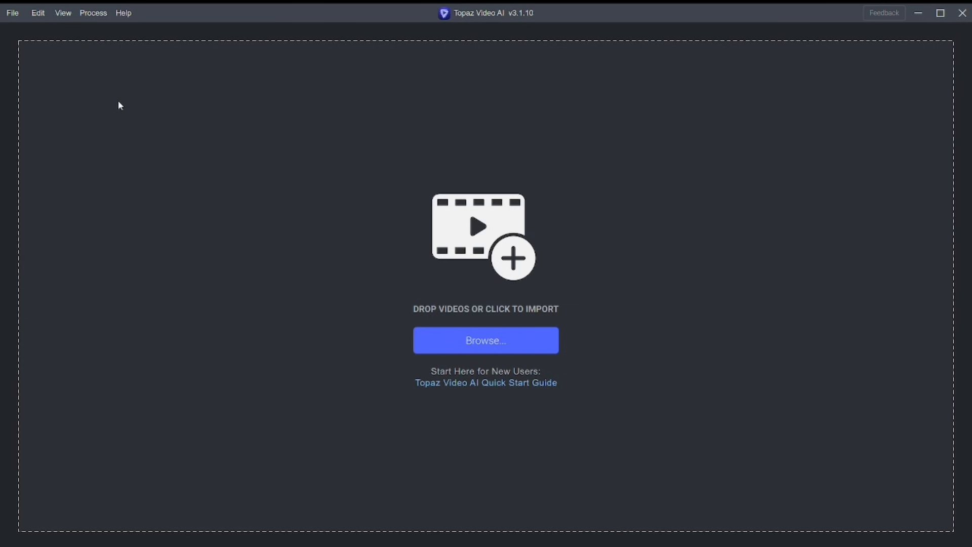
{"action": "mouse_move", "coordinate": [271, 227]}
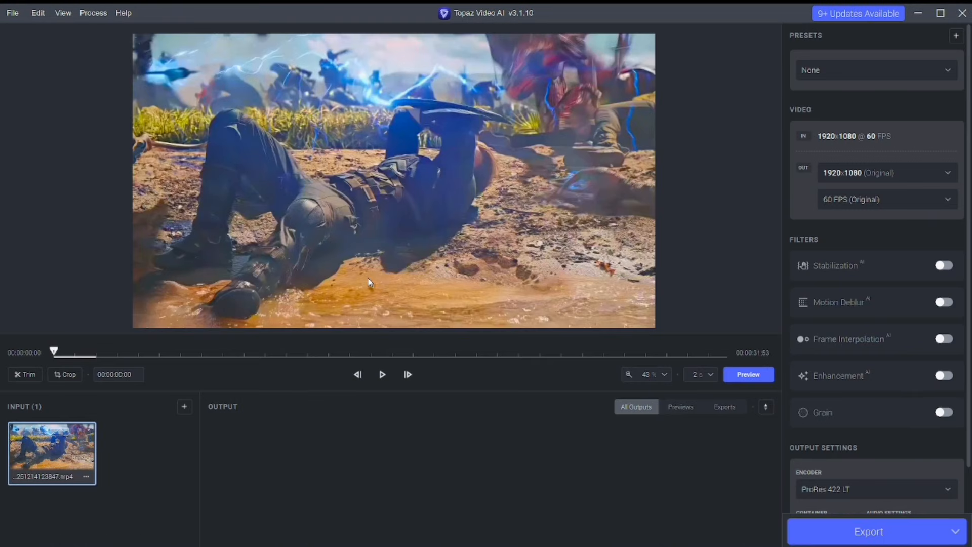
{"action": "mouse_move", "coordinate": [447, 134]}
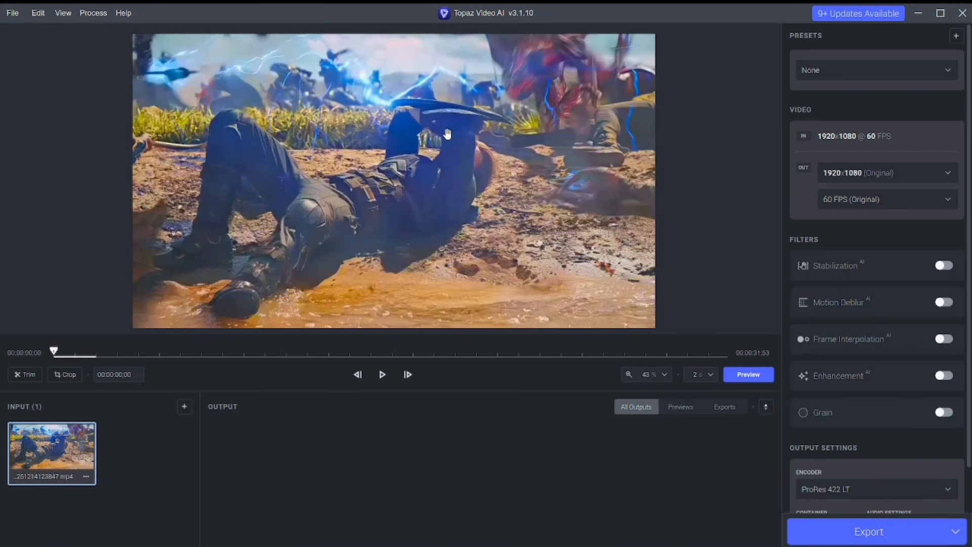
{"action": "mouse_move", "coordinate": [153, 364]}
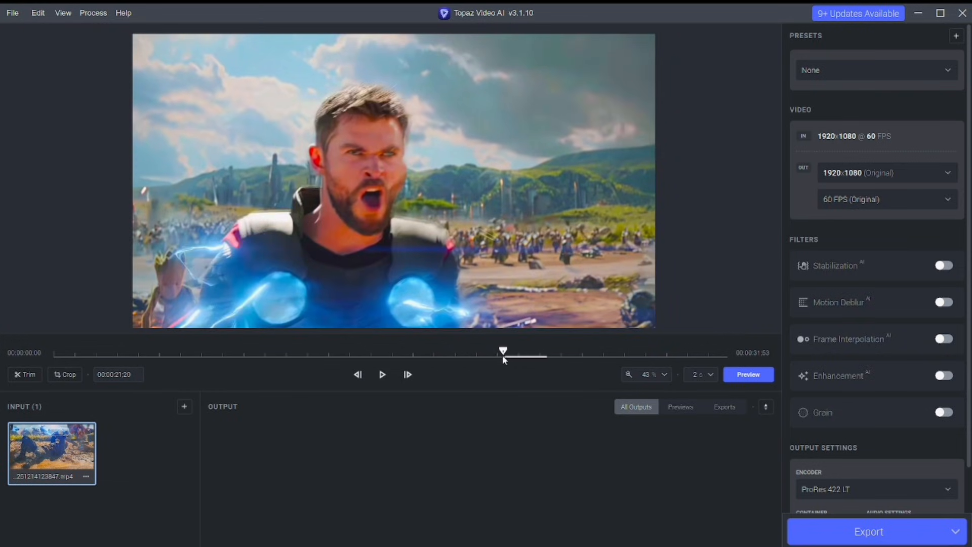
Step: Keep the original output resolution, turn on Proteus enhancement and switch its parameters to Manual
{"action": "left_click", "coordinate": [887, 172]}
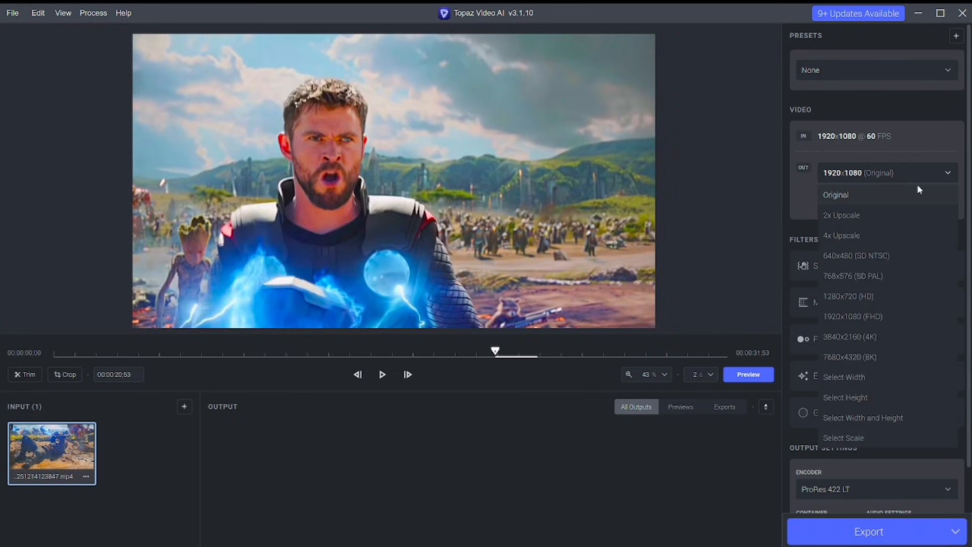
{"action": "left_click", "coordinate": [836, 195]}
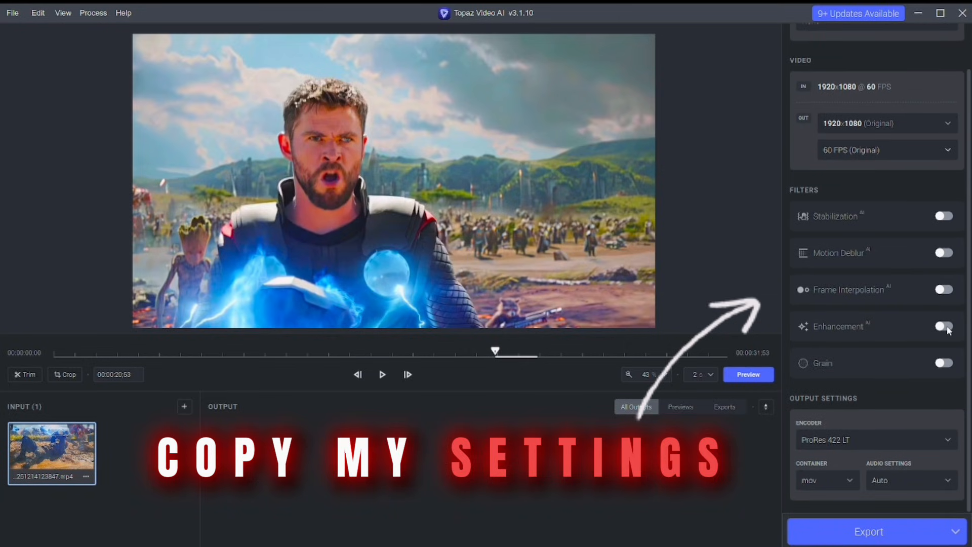
{"action": "left_click", "coordinate": [943, 326]}
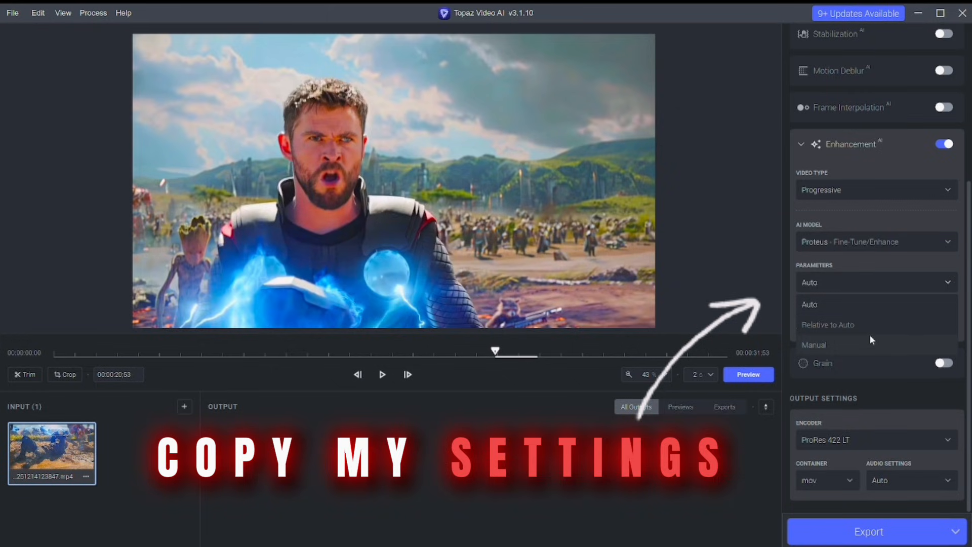
{"action": "left_click", "coordinate": [813, 344]}
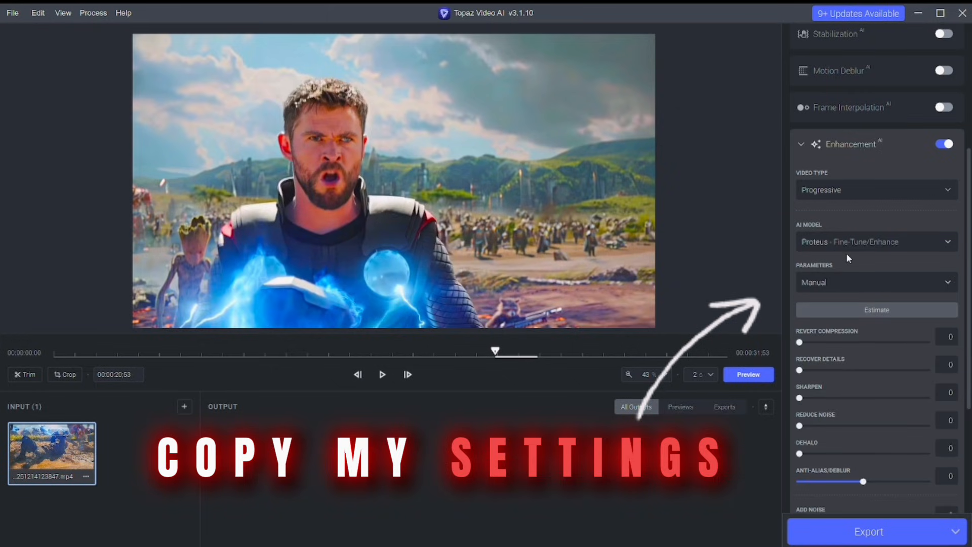
{"action": "scroll", "scroll_direction": "down", "scroll_amount": 3}
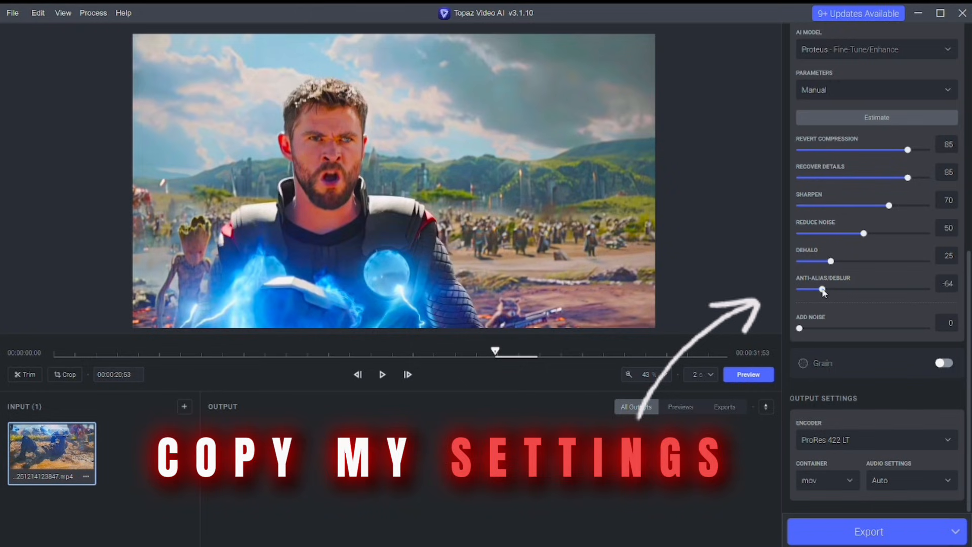
{"action": "mouse_move", "coordinate": [830, 294]}
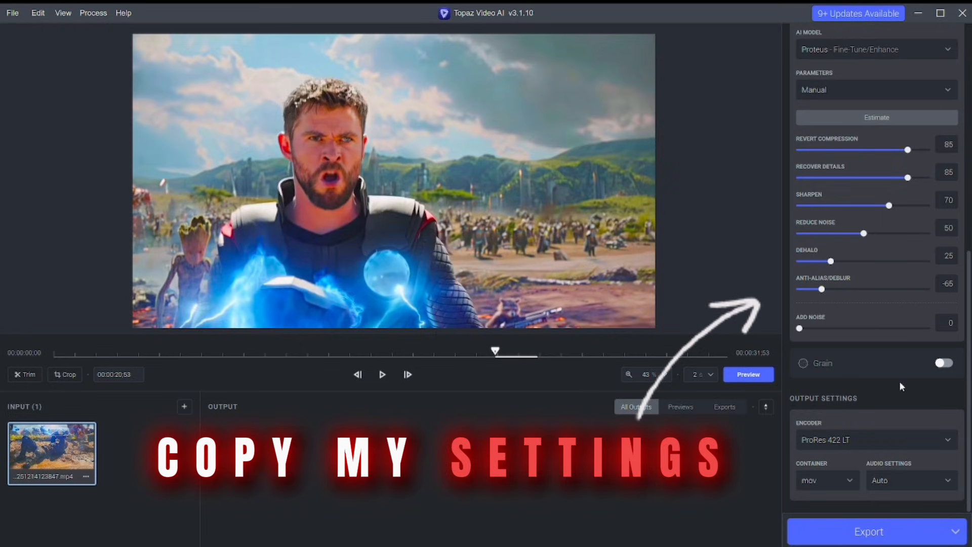
Step: Choose the H264 High (NVIDIA) encoder and generate a preview of the enhanced clip
{"action": "left_click", "coordinate": [874, 440]}
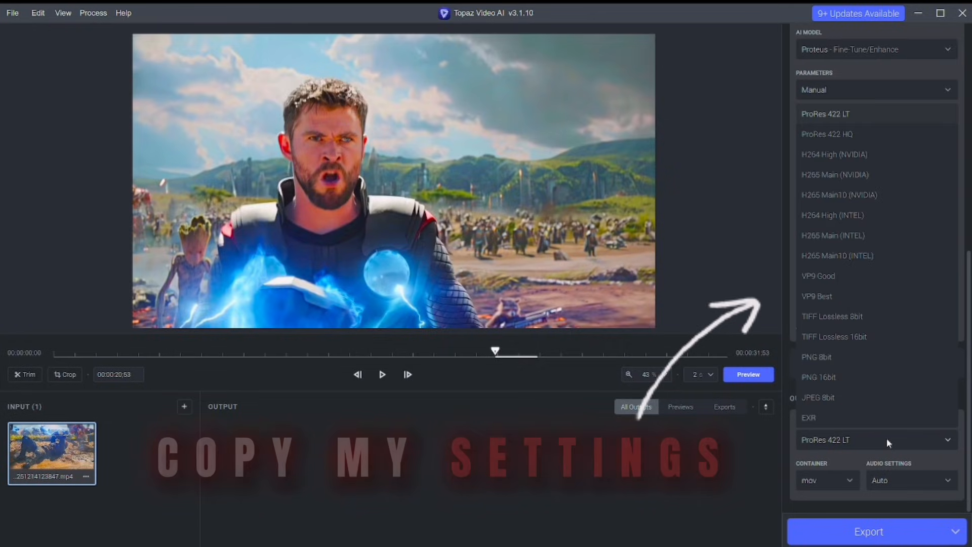
{"action": "left_click", "coordinate": [834, 154]}
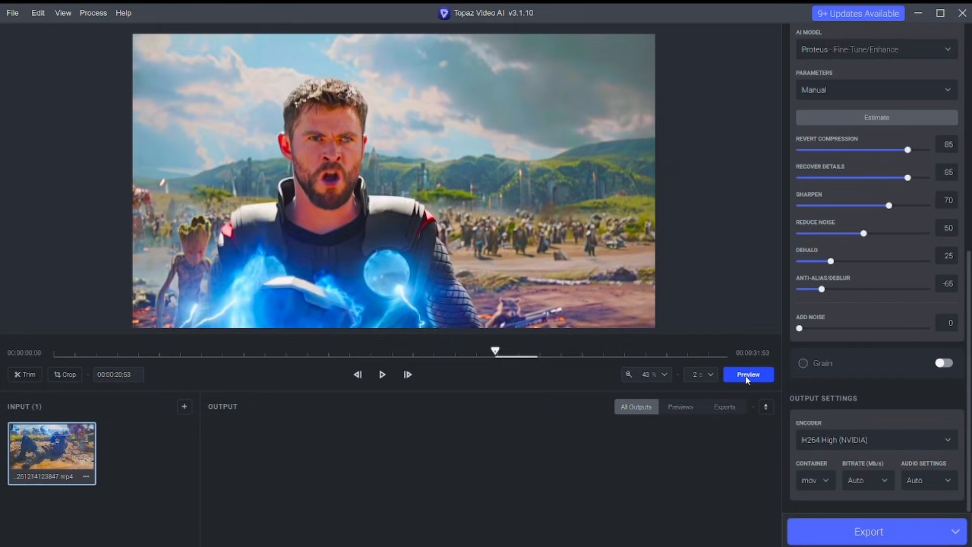
{"action": "left_click", "coordinate": [747, 373]}
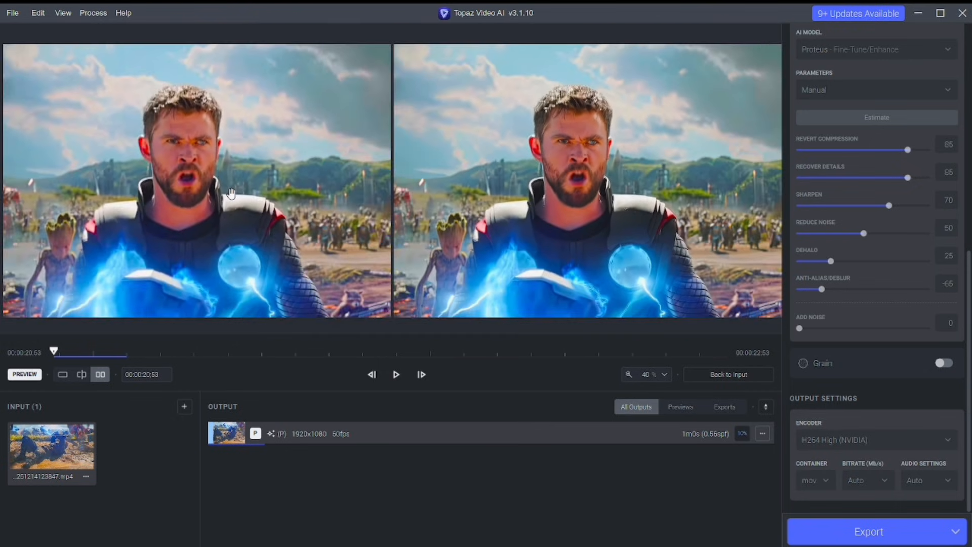
{"action": "left_click", "coordinate": [652, 373]}
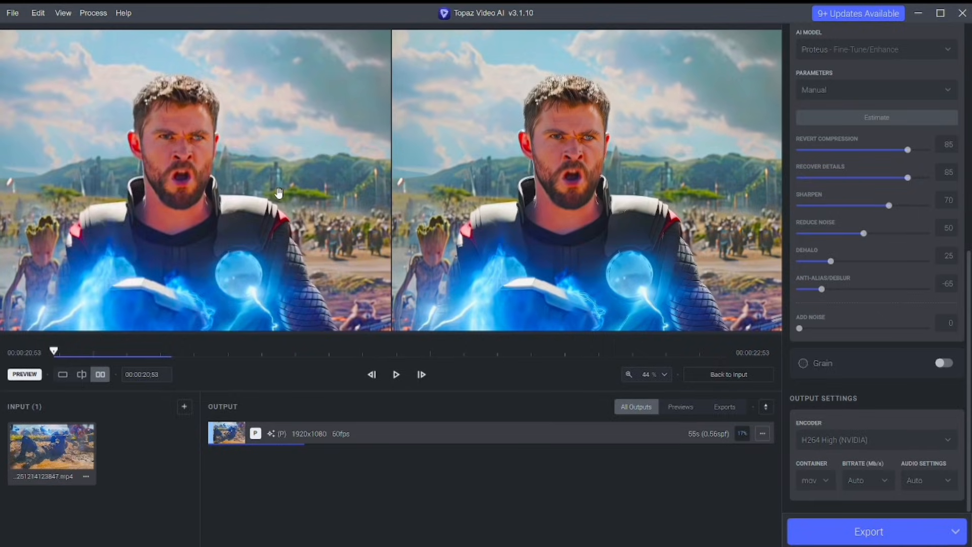
Step: Start the export, then close the processing video and confirm its removal from the queue
{"action": "left_click", "coordinate": [868, 531]}
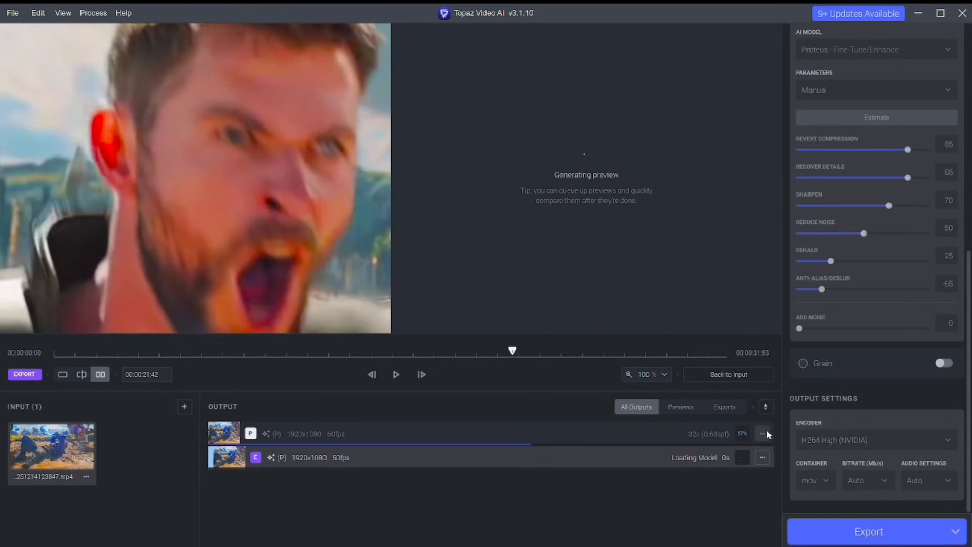
{"action": "left_click", "coordinate": [763, 435]}
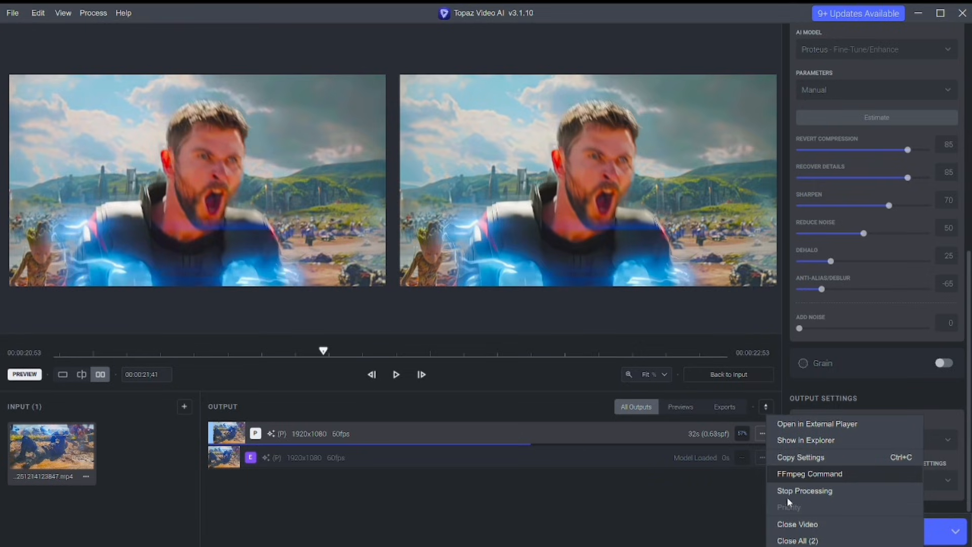
{"action": "left_click", "coordinate": [797, 524]}
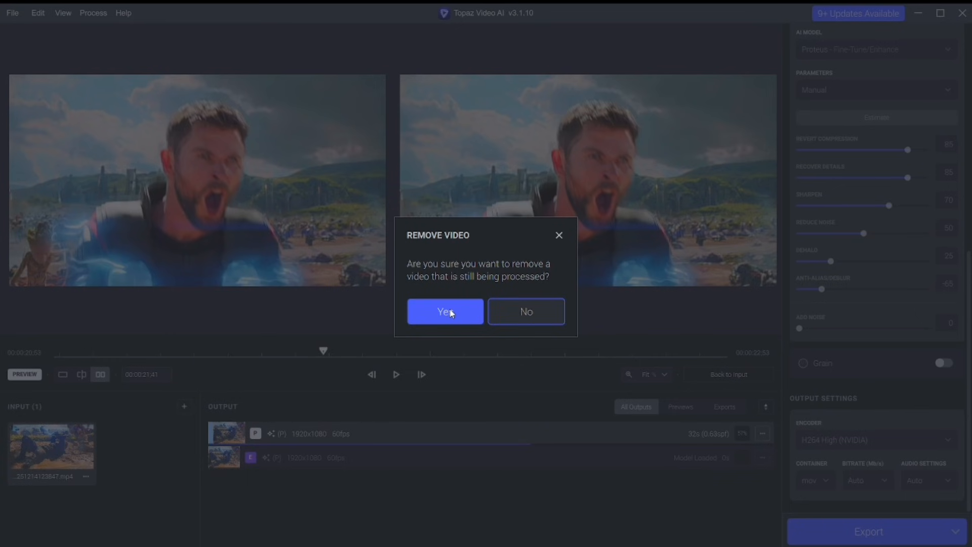
{"action": "left_click", "coordinate": [444, 311]}
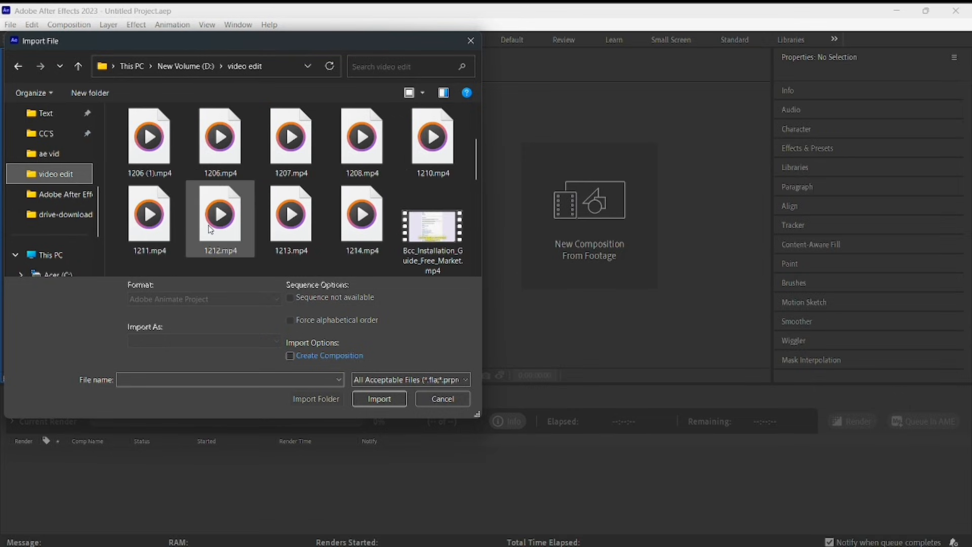
Step: Select the exported 1214.mp4 clip in the import browser
{"action": "left_click", "coordinate": [378, 399]}
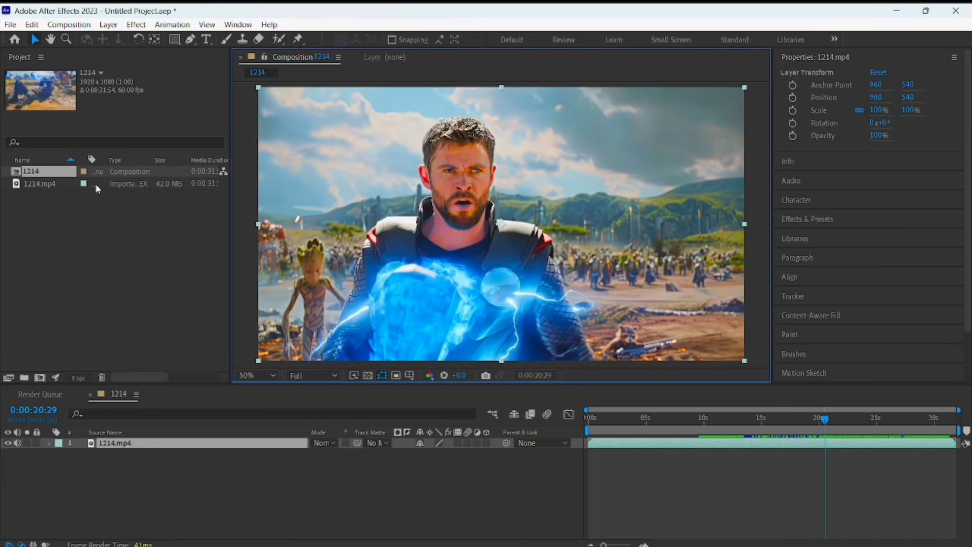
{"action": "mouse_move", "coordinate": [172, 25]}
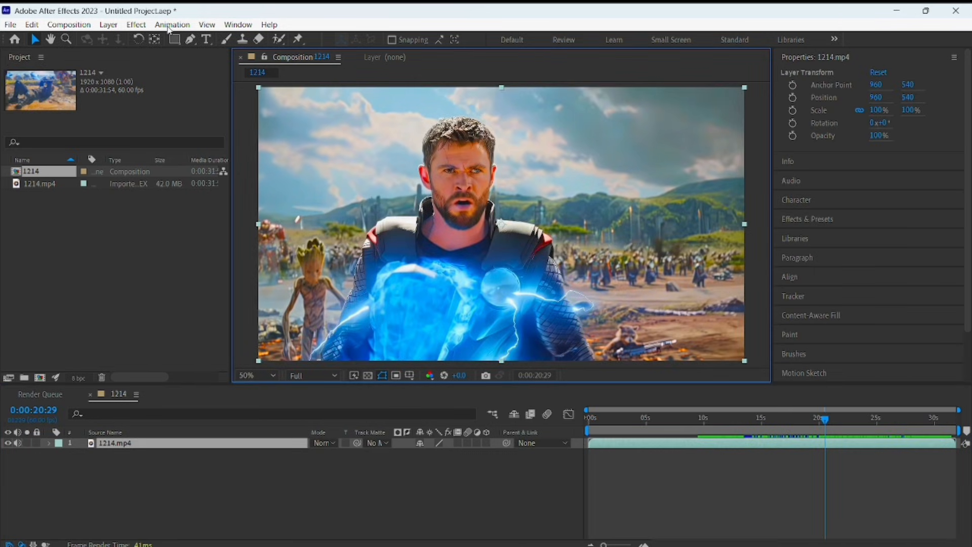
Step: Apply the CC5.ffx animation preset from the CC'S folder, then check a later moment in the clip
{"action": "left_click", "coordinate": [172, 25]}
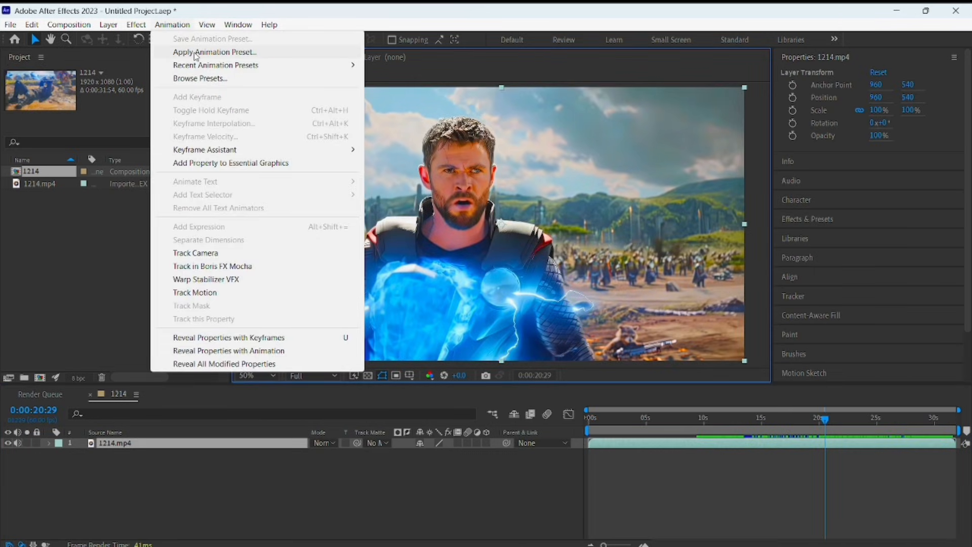
{"action": "left_click", "coordinate": [215, 51]}
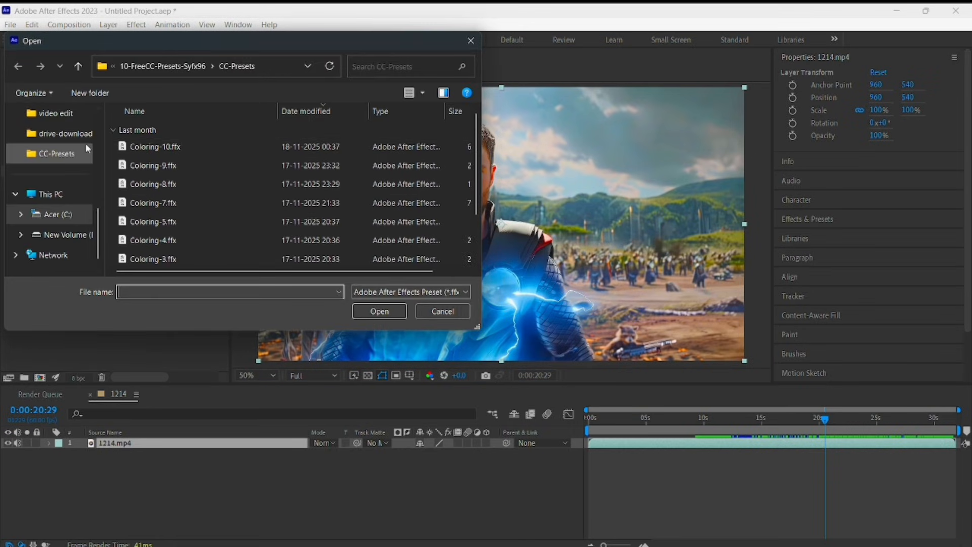
{"action": "left_click", "coordinate": [46, 112]}
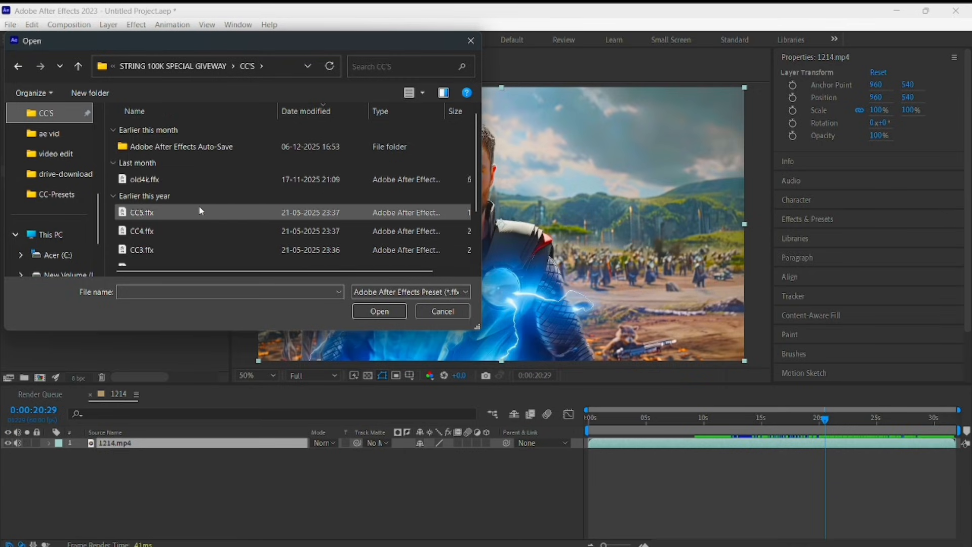
{"action": "left_click", "coordinate": [142, 179]}
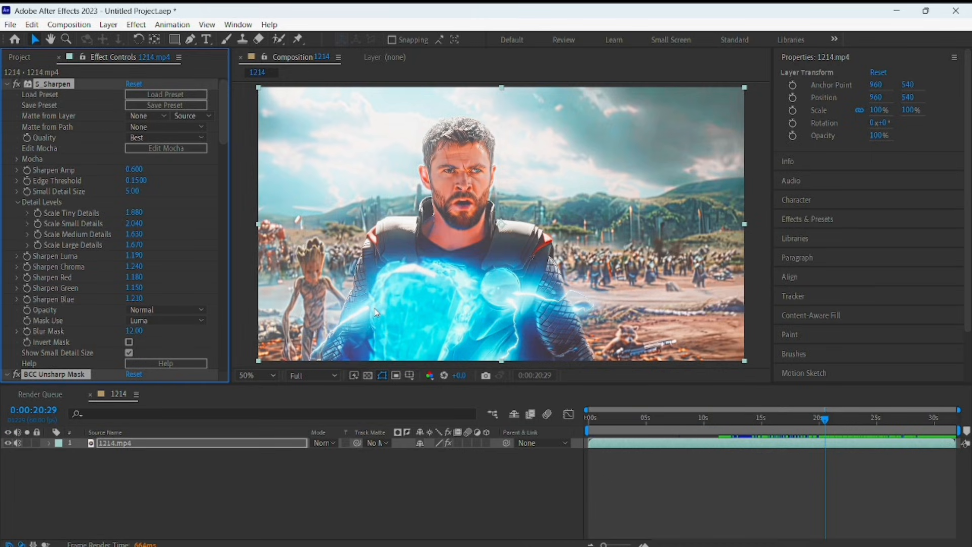
{"action": "left_click", "coordinate": [640, 418]}
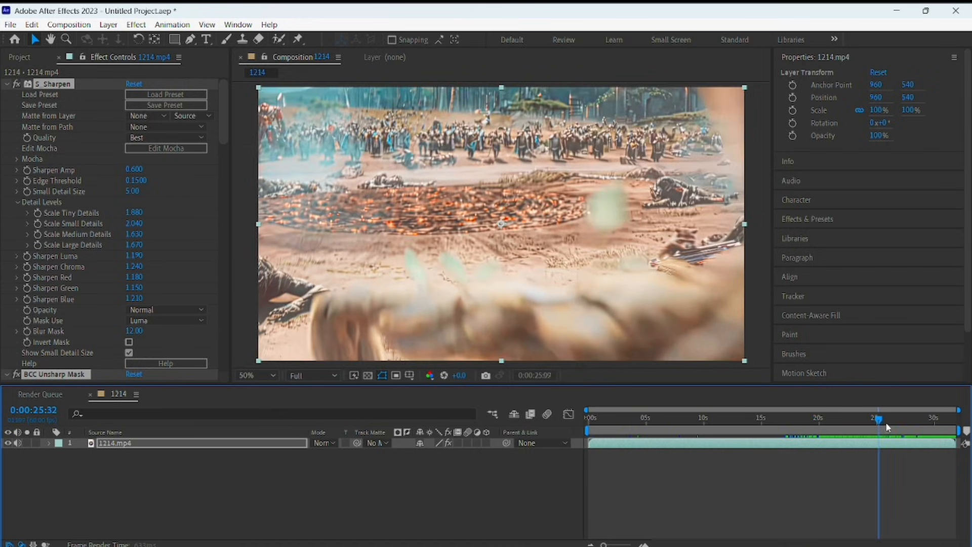
{"action": "left_click", "coordinate": [894, 427]}
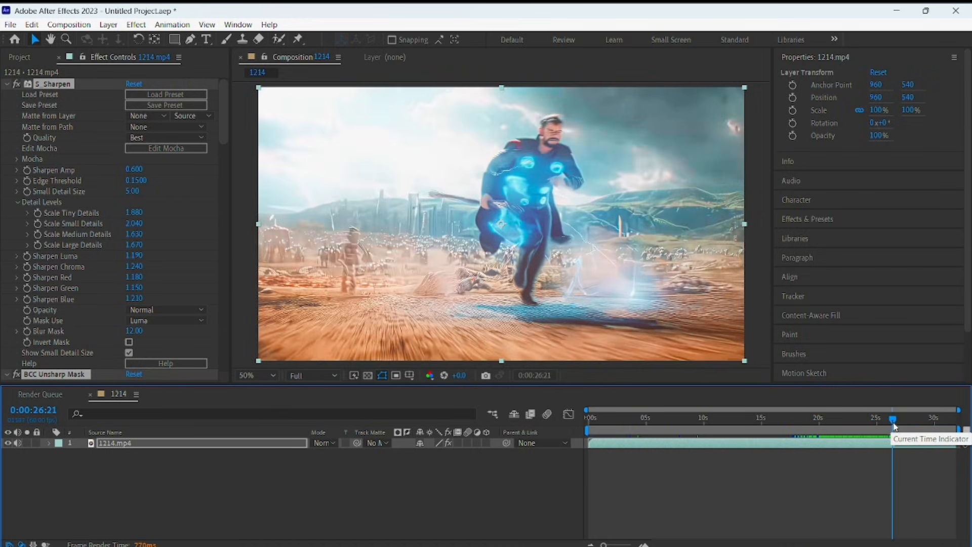